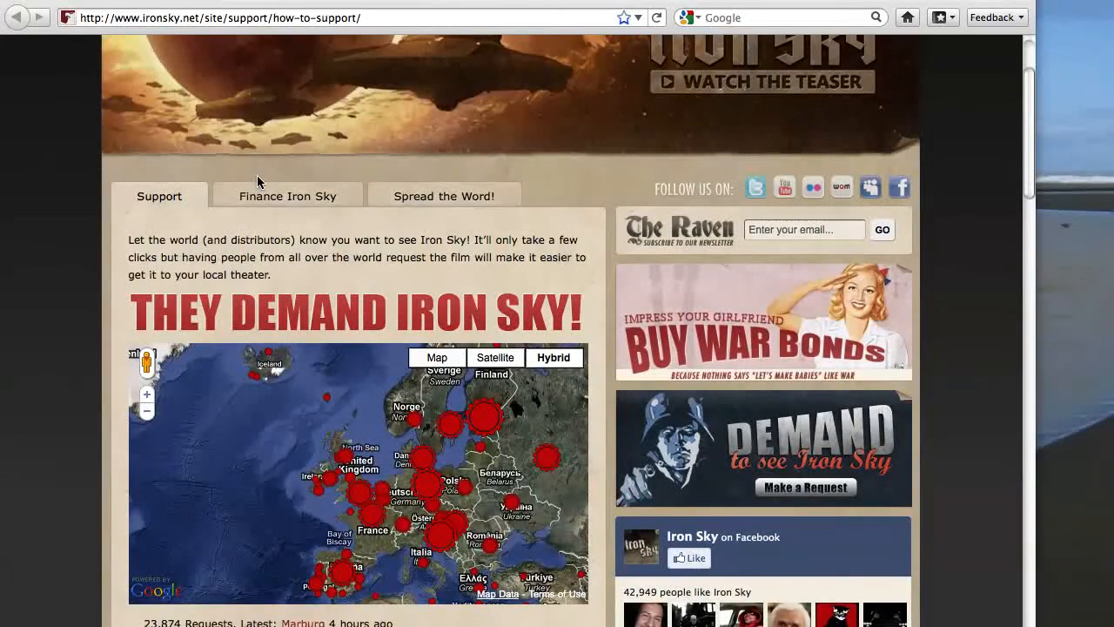
mouse_move(999, 409)
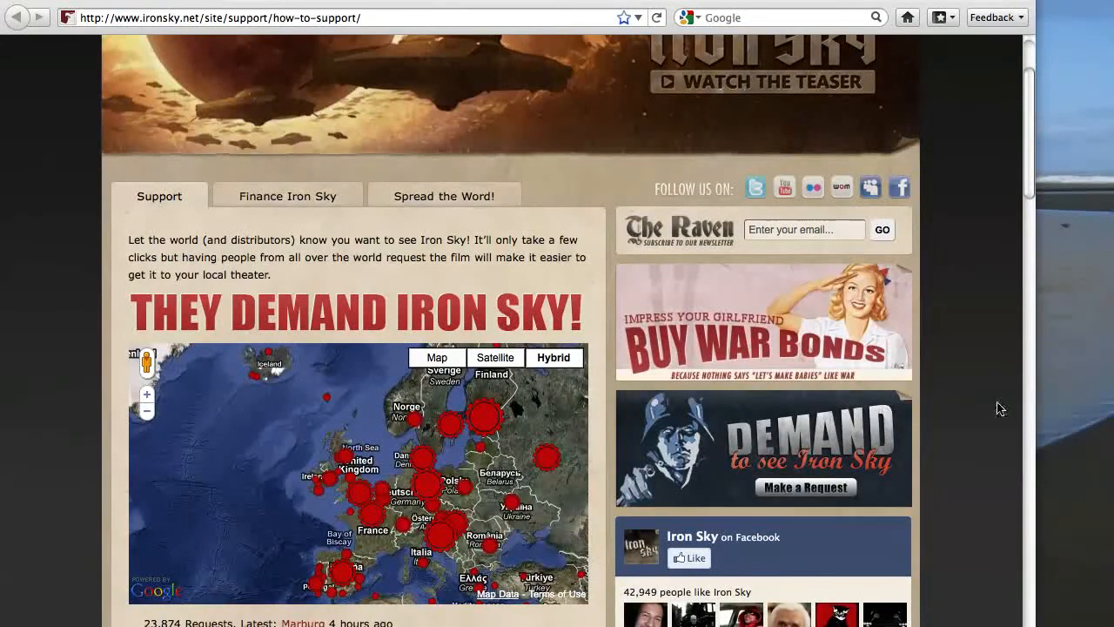
Bring the North Atlantic map and the request form with country United States into view.
scroll(down, 3)
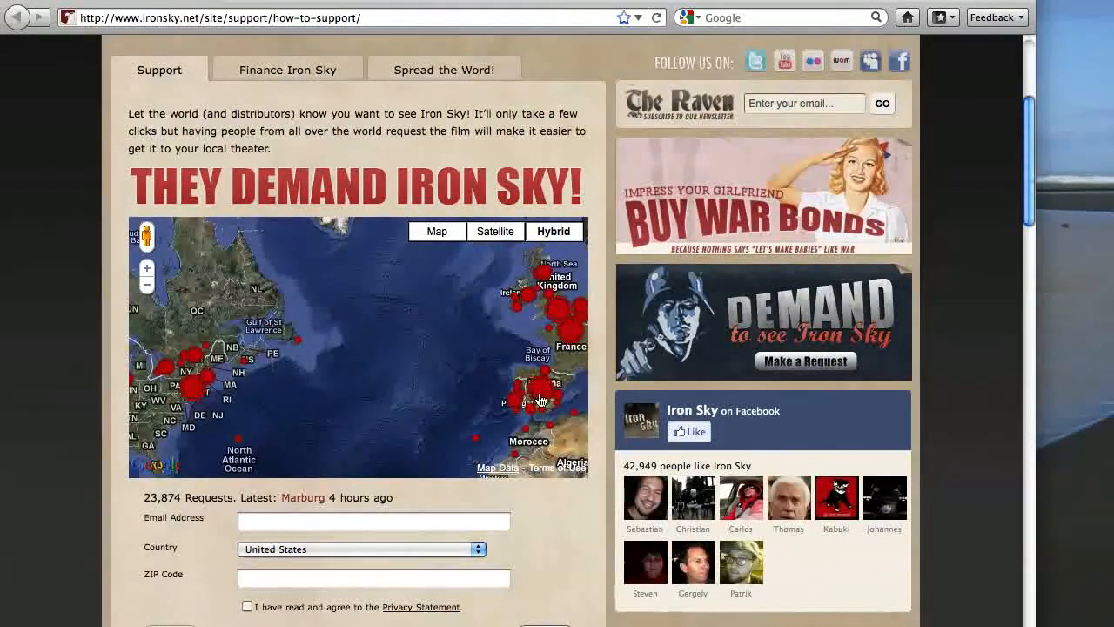
Check Madrid's 110 requests via its map marker, then dismiss the popup.
click(439, 439)
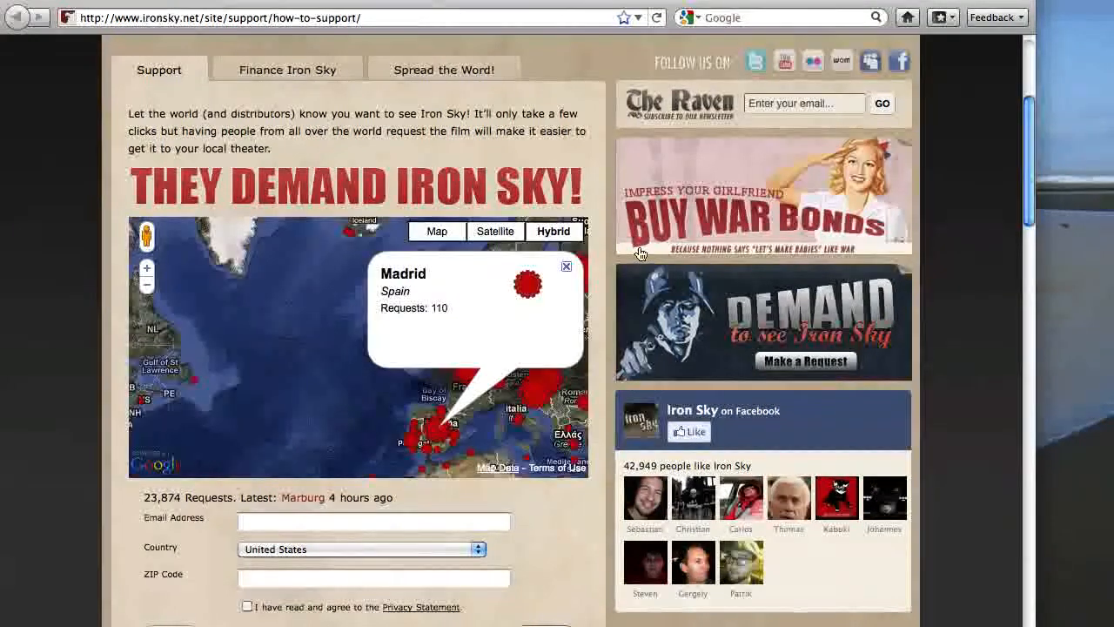
click(564, 267)
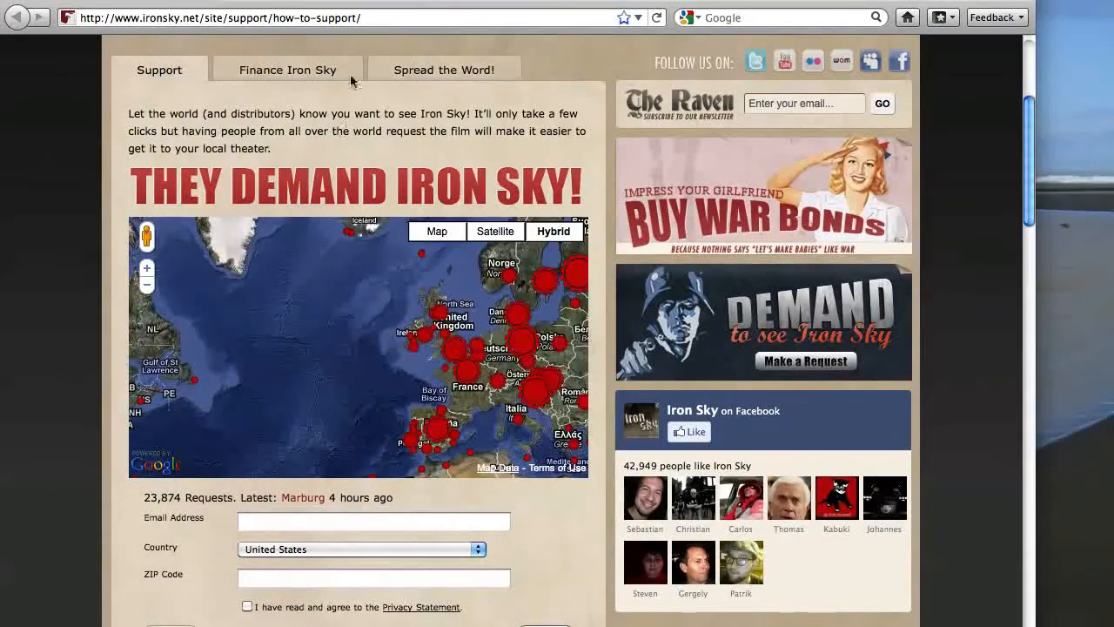